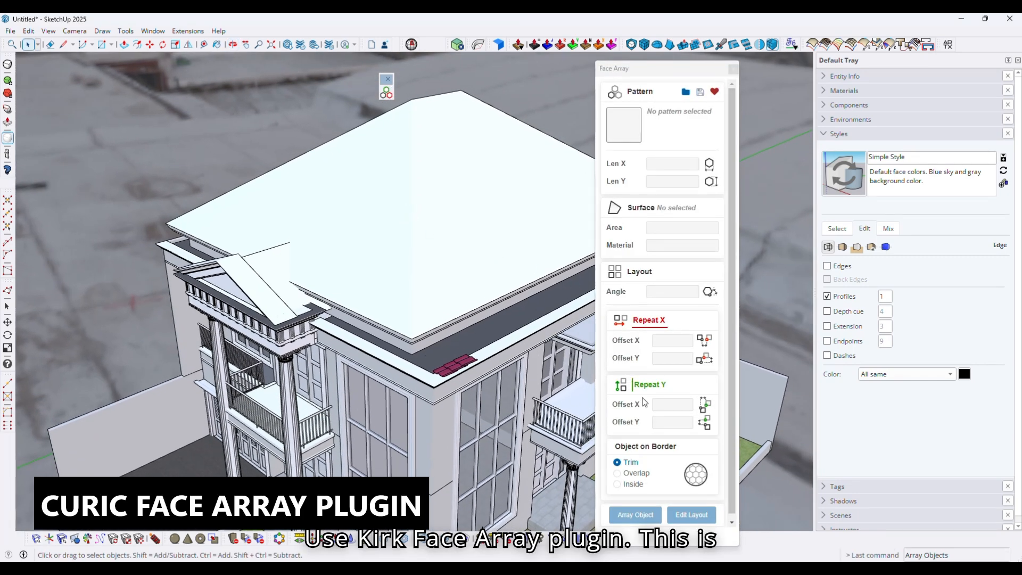
# Bring up the context menu of the clay tile group used as the array pattern
pyautogui.rightClick(443, 368)
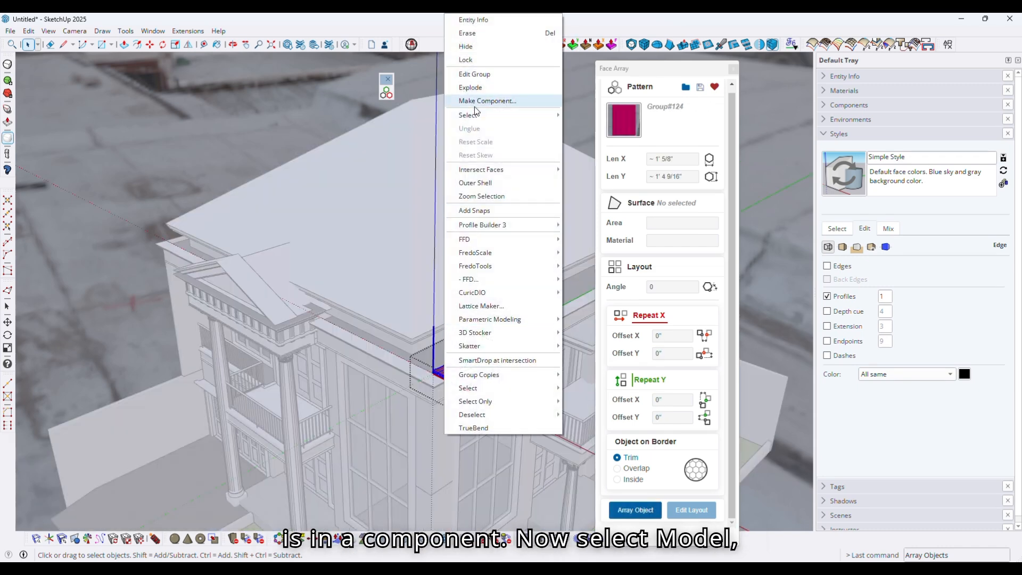
# Make the tile a component and place the arrayed tiles across the main roof face
pyautogui.click(486, 100)
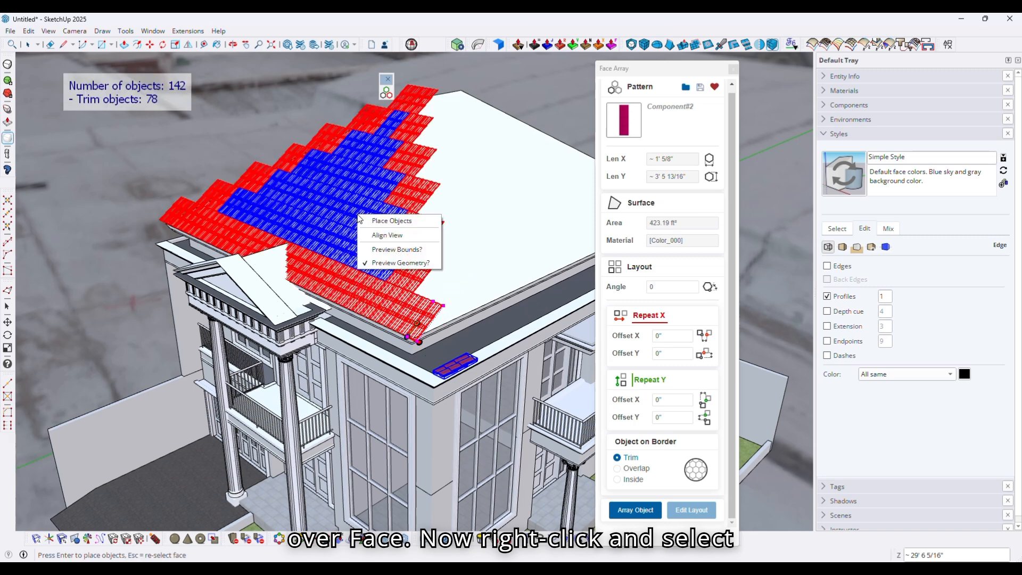
pyautogui.click(368, 221)
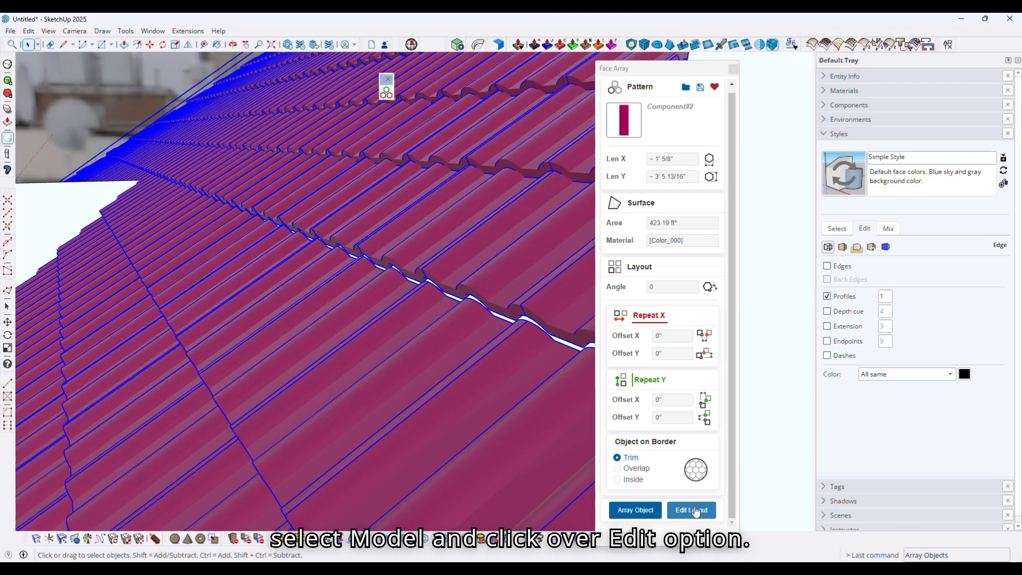
# Edit the layout with a -2" Repeat Y offset and place the tightened tile rows
pyautogui.click(691, 510)
pyautogui.write('-2')
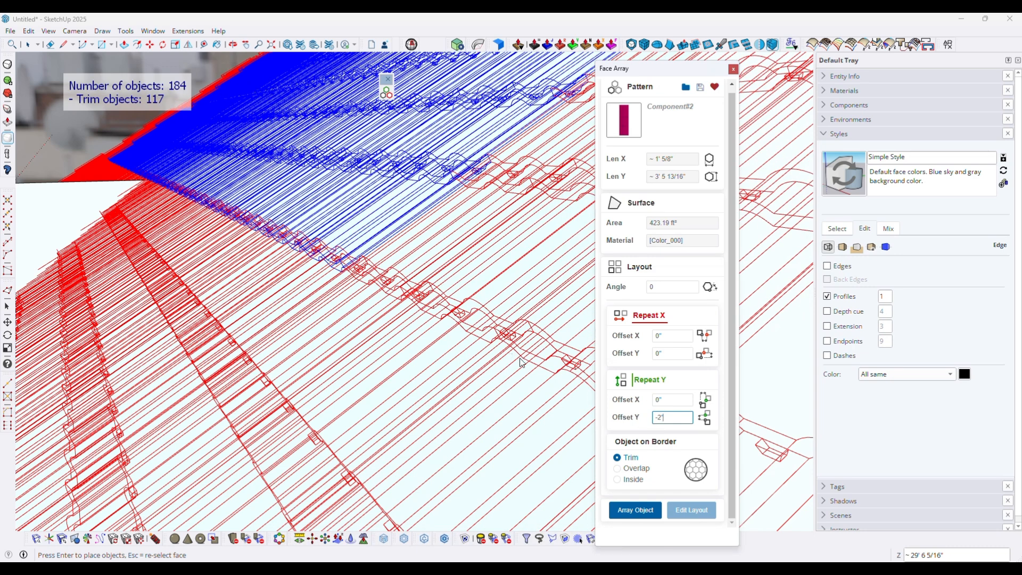
pyautogui.rightClick(436, 260)
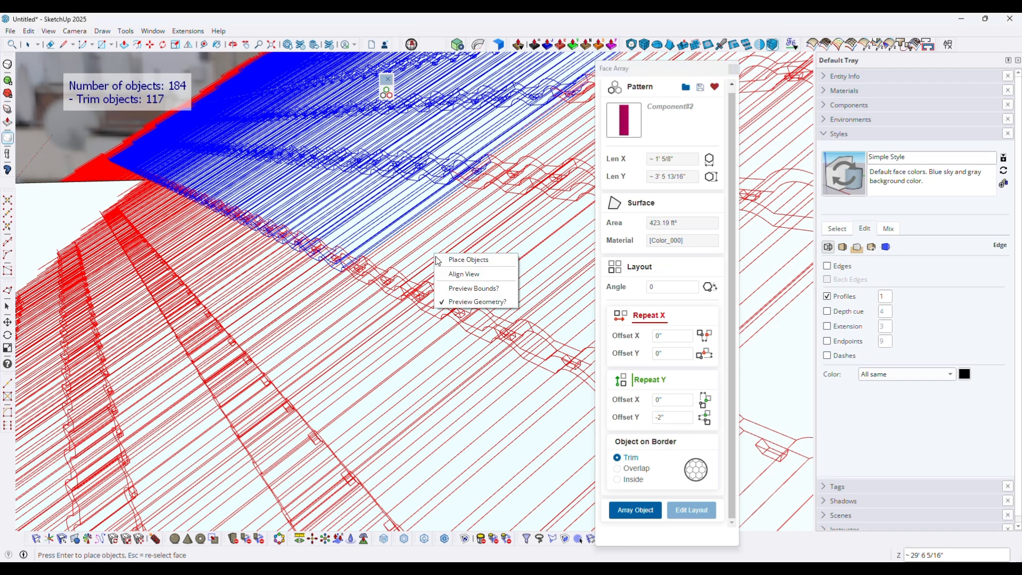
pyautogui.click(443, 265)
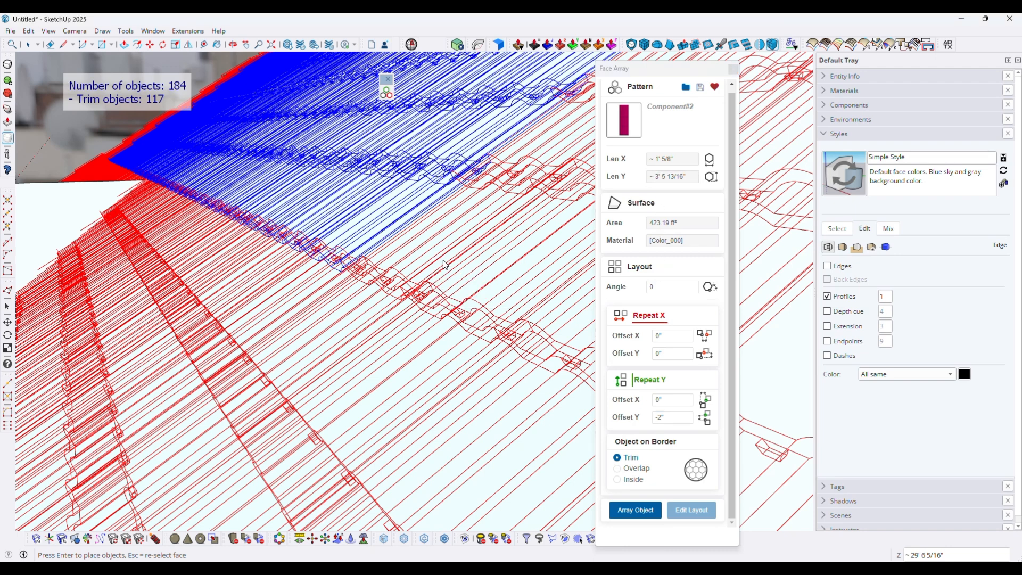
pyautogui.click(633, 510)
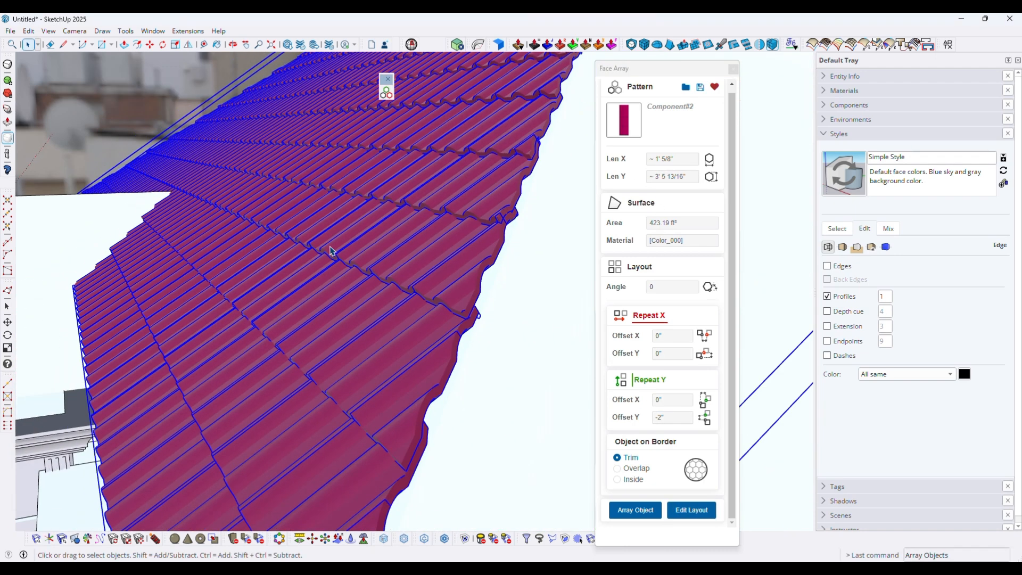